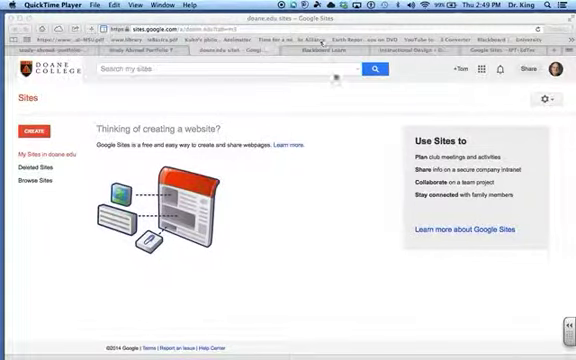
mouse_move(345, 145)
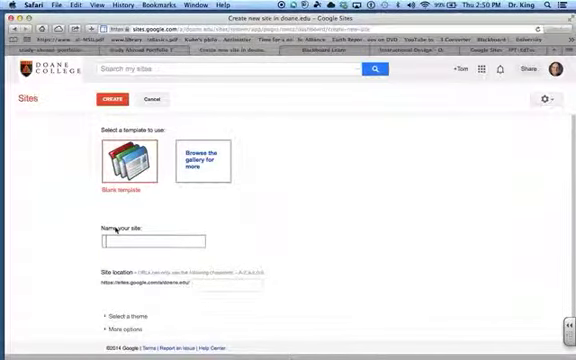
Name the blank-template site 'Test Site-TK', browse the themes, and create it
type("Test")
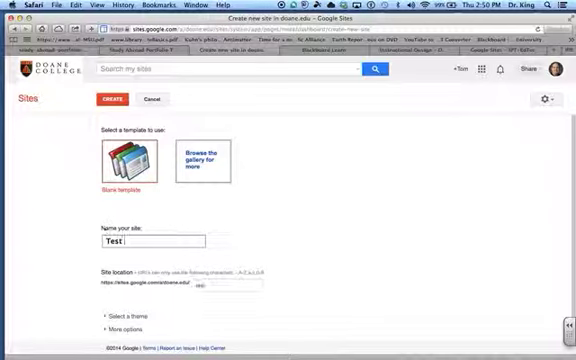
type("Site")
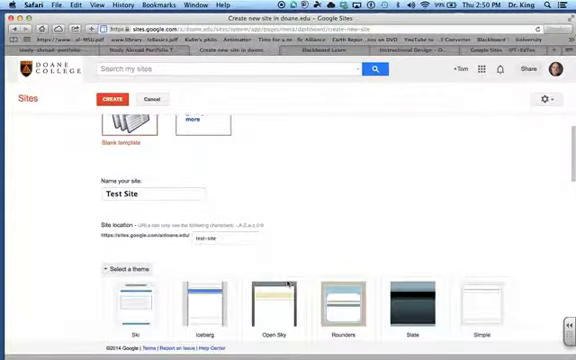
scroll("down", 3)
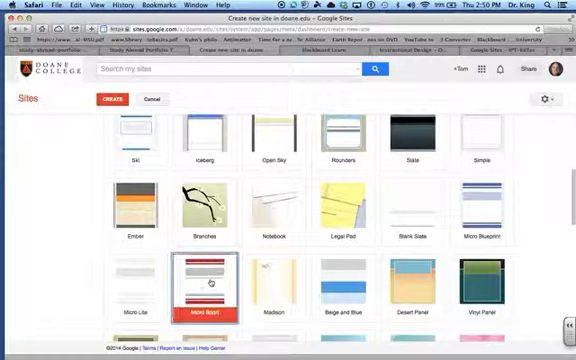
scroll("down", 3)
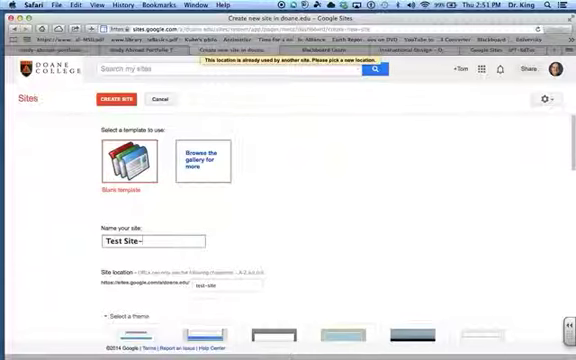
type("TK")
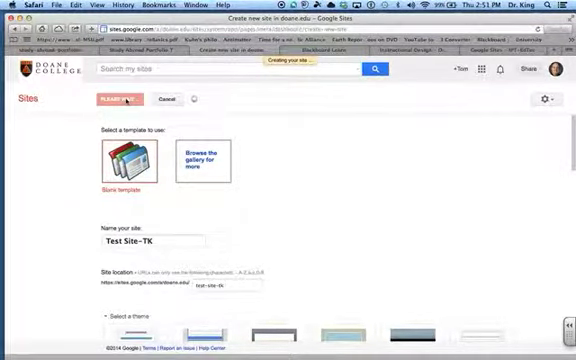
left_click(112, 100)
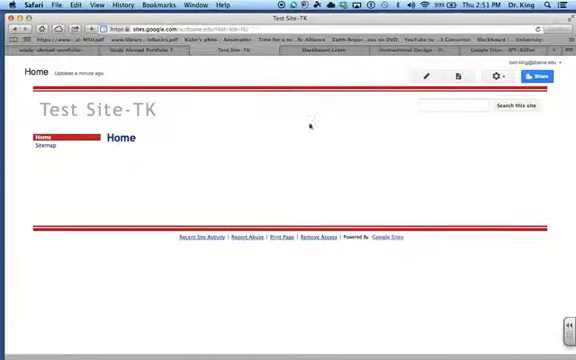
Put 'Add content!' in the left column and 'Add content' in the right column
left_click(430, 77)
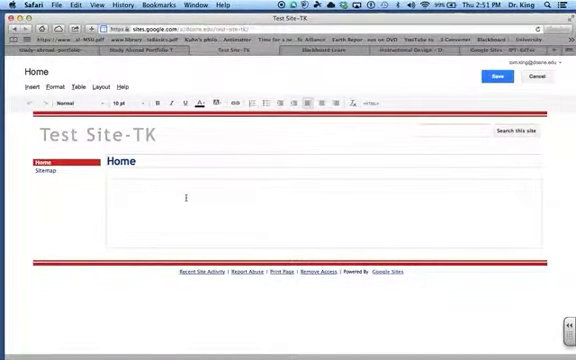
type("Add content!")
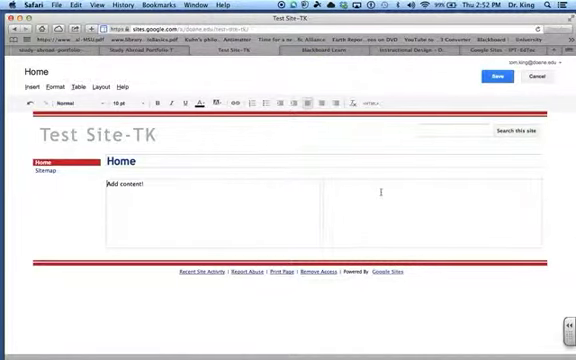
type("Add")
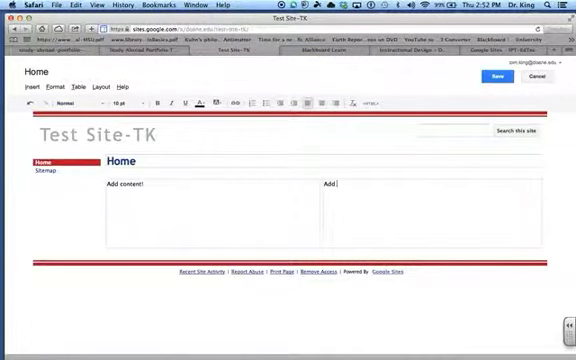
type("content")
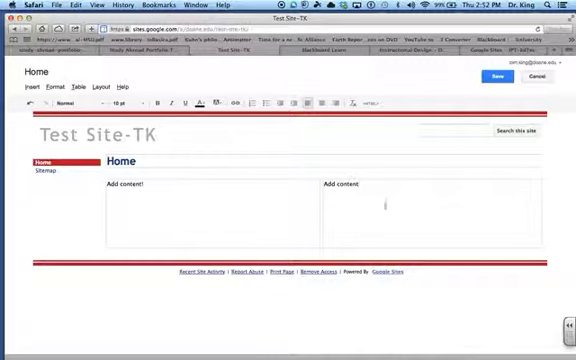
mouse_move(200, 103)
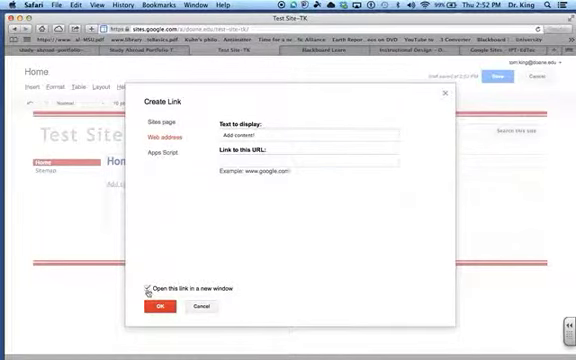
left_click(152, 288)
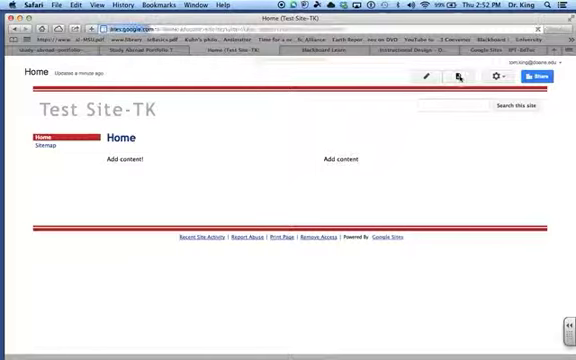
Create a top-level page named 'New Page' and save it
left_click(457, 79)
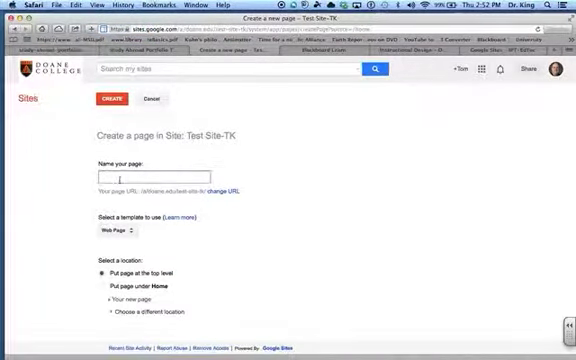
left_click(130, 174)
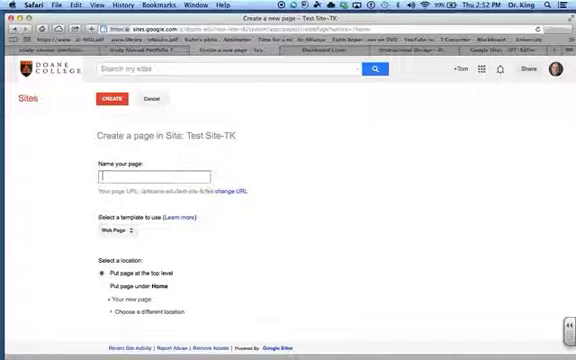
type("New Page")
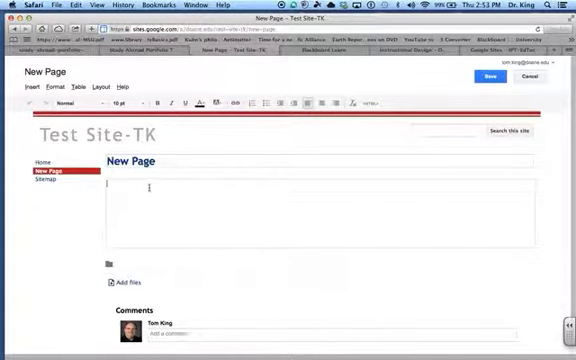
left_click(485, 78)
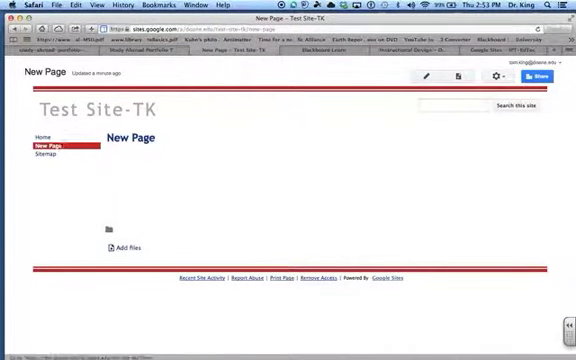
Open the site layout editor to reach the sidebar Navigation settings
left_click(38, 138)
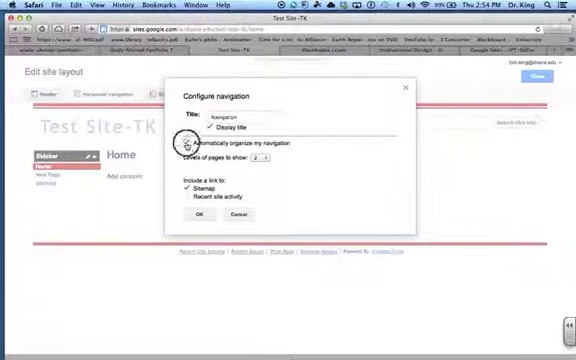
Turn off automatic navigation, add New Page, and move it below Home
left_click(184, 141)
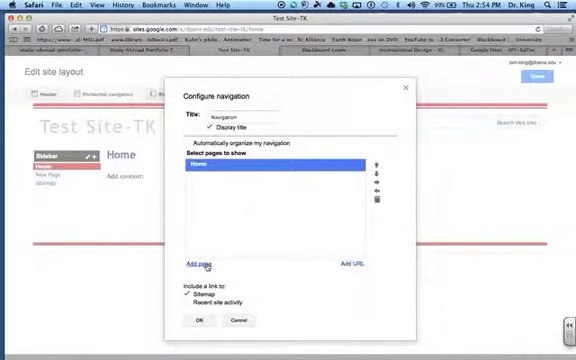
left_click(199, 263)
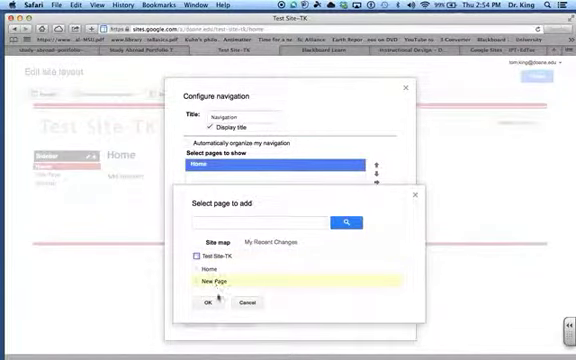
left_click(196, 302)
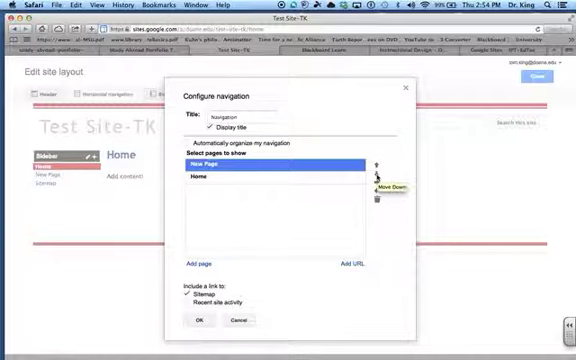
left_click(380, 188)
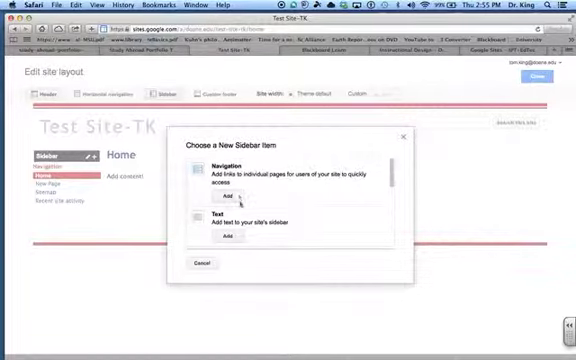
Close the sidebar item dialog and exit the site layout editor
scroll("down", 3)
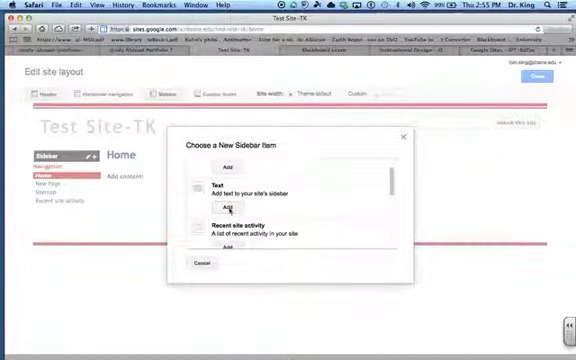
left_click(229, 204)
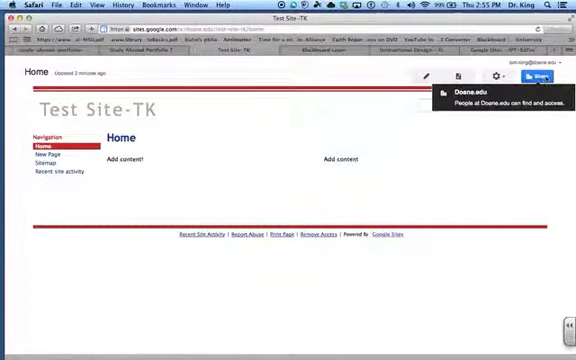
Change the site's visibility from Doane.edu to Public on the web
left_click(501, 77)
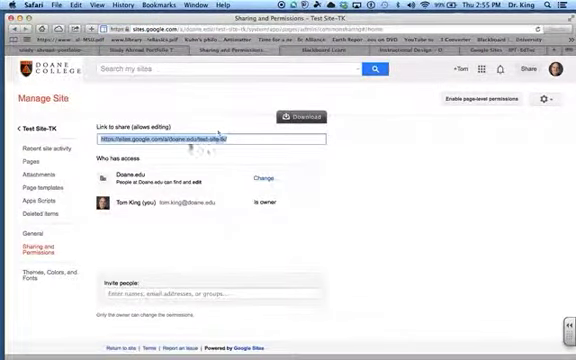
left_click(262, 178)
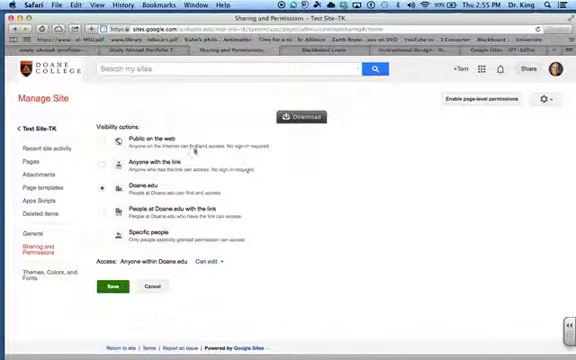
left_click(110, 140)
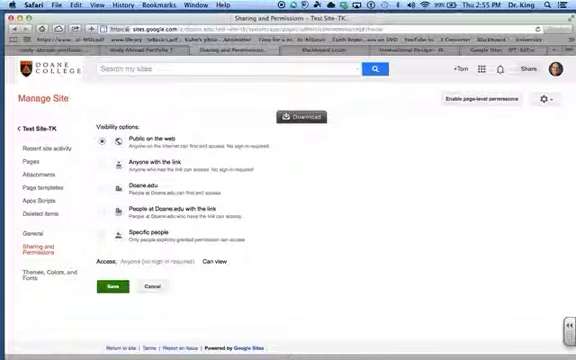